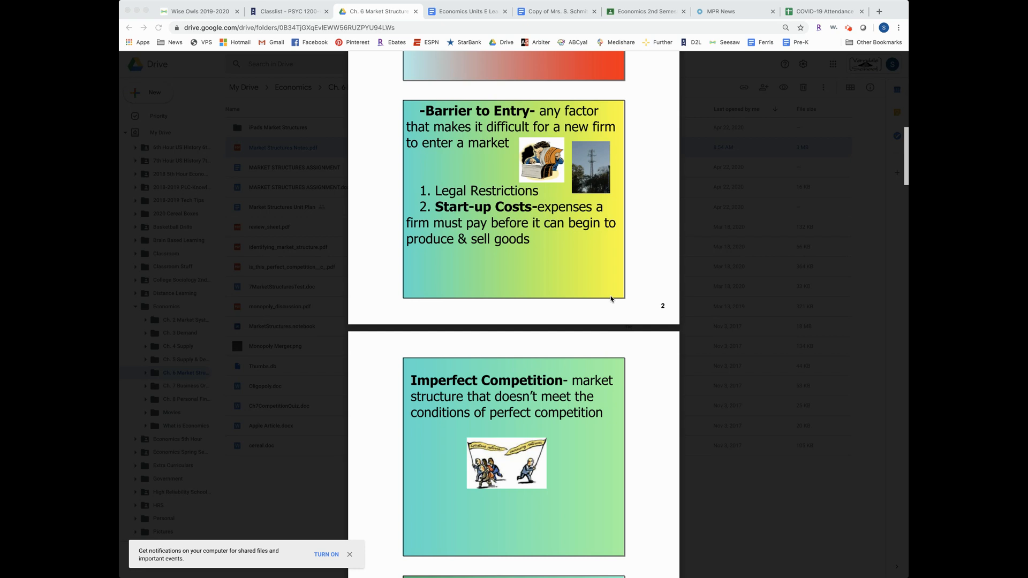
pyautogui.scroll(-3)
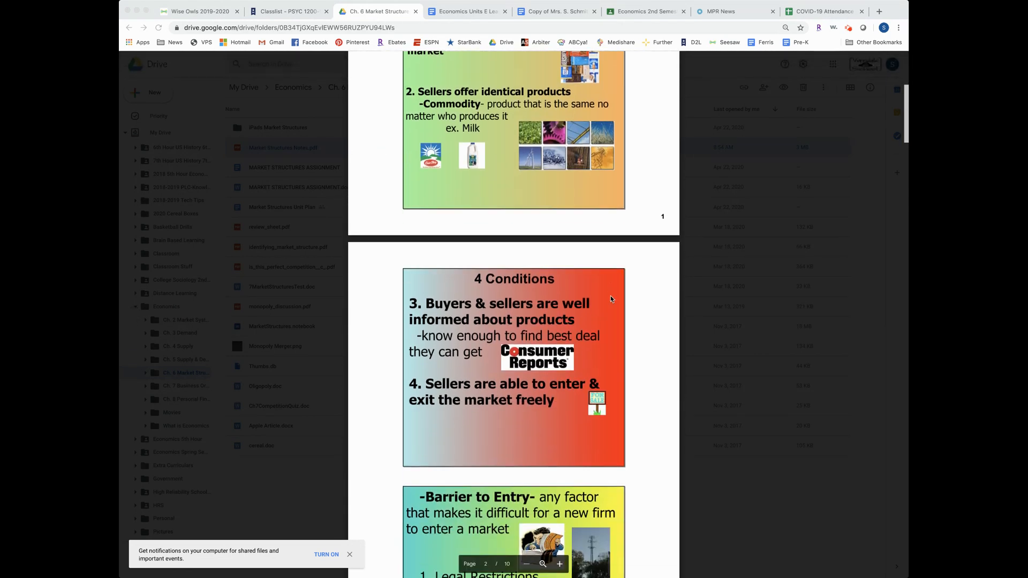
pyautogui.scroll(-3)
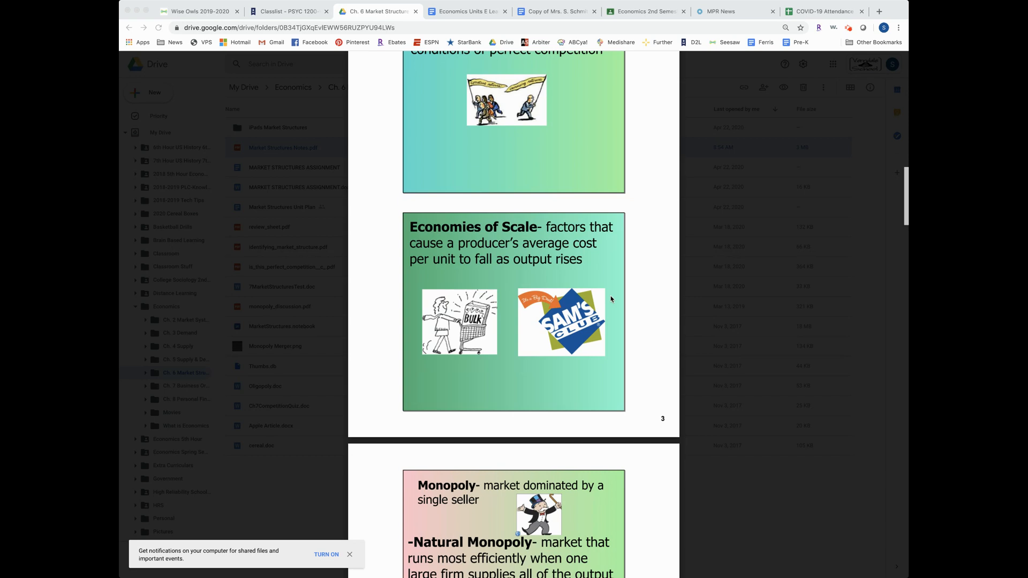
pyautogui.scroll(-3)
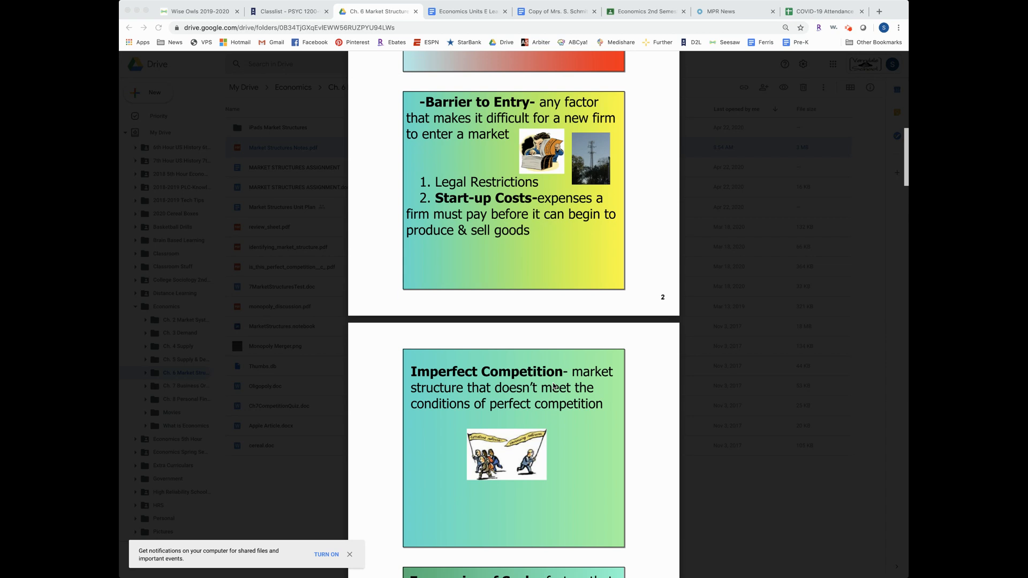
pyautogui.scroll(-3)
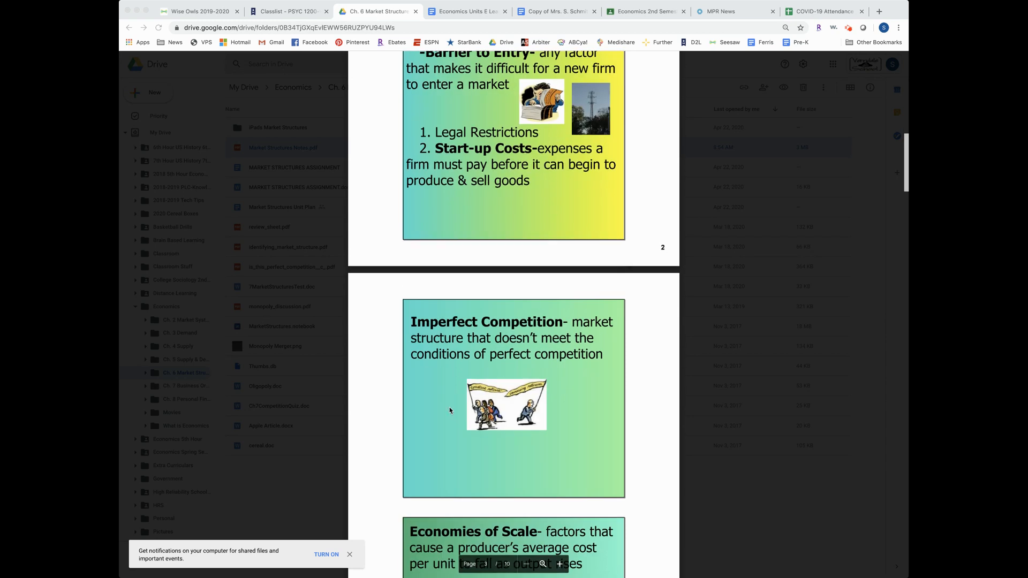
pyautogui.moveTo(578, 390)
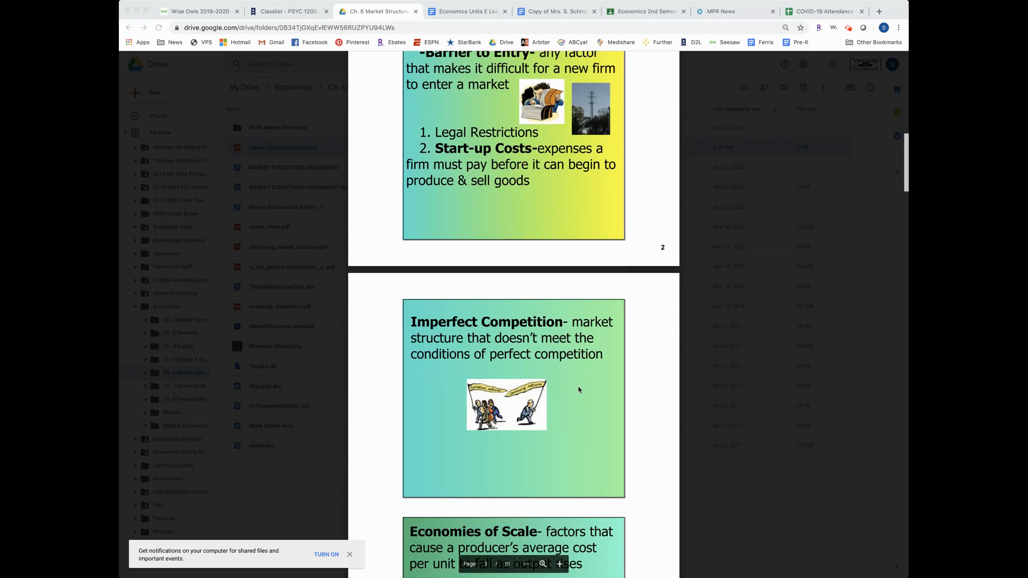